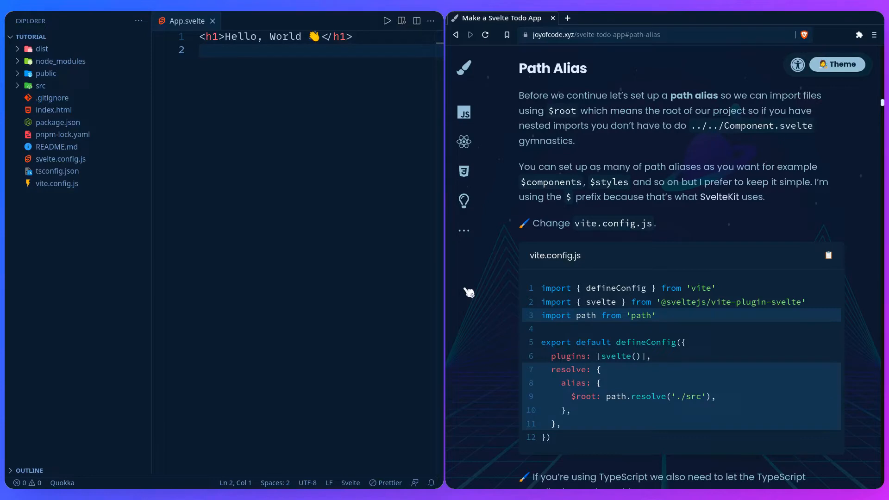
pyautogui.moveTo(166, 220)
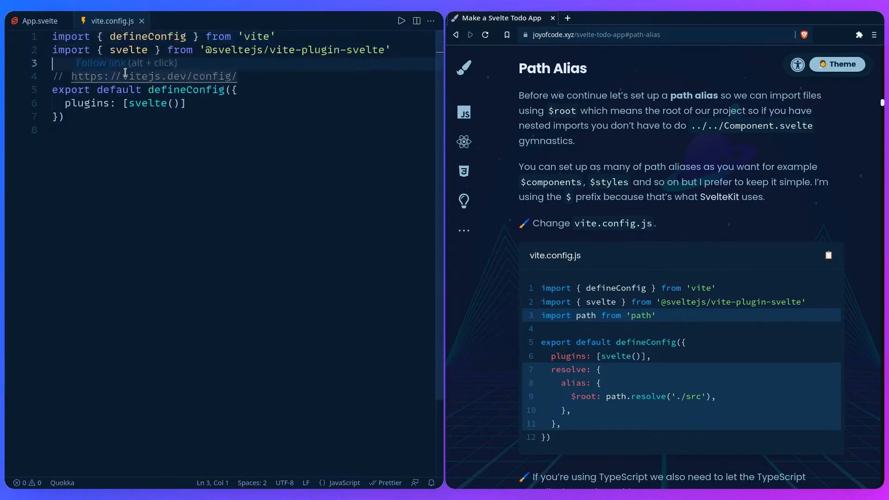
# Add import path from 'path' to vite.config.js and a comma after the plugins entry
pyautogui.write("import path from 'path")
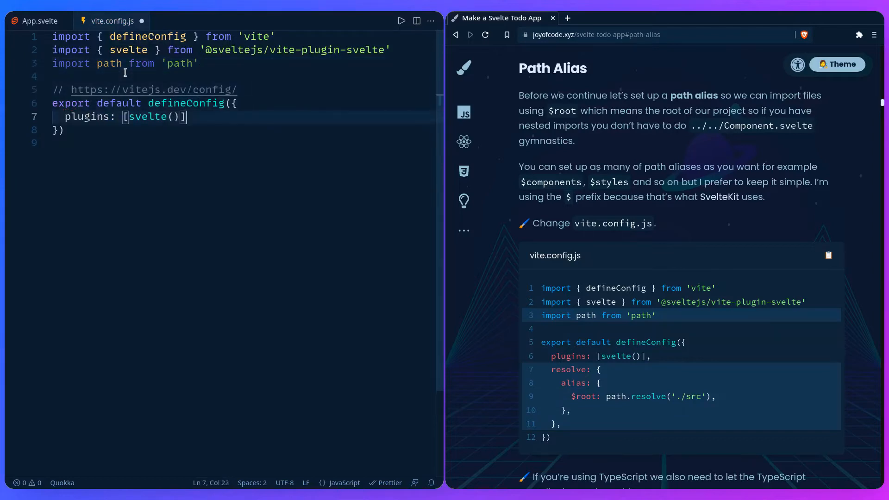
pyautogui.write(',')
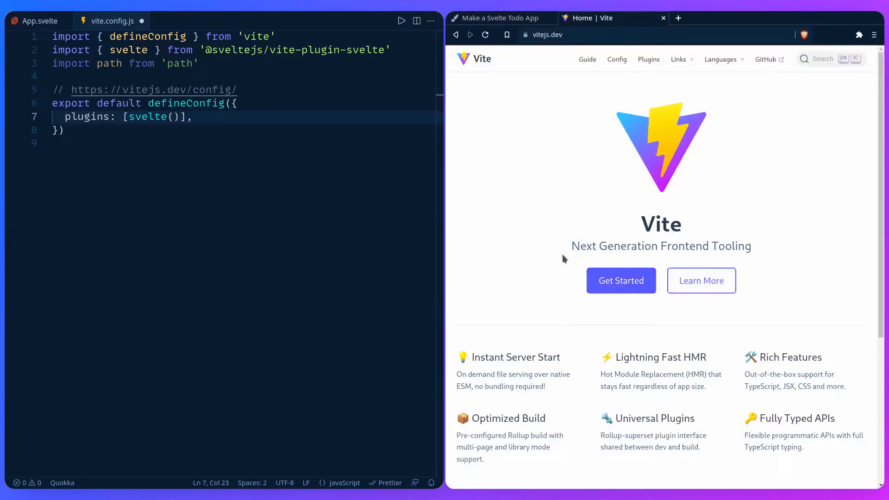
pyautogui.moveTo(601, 288)
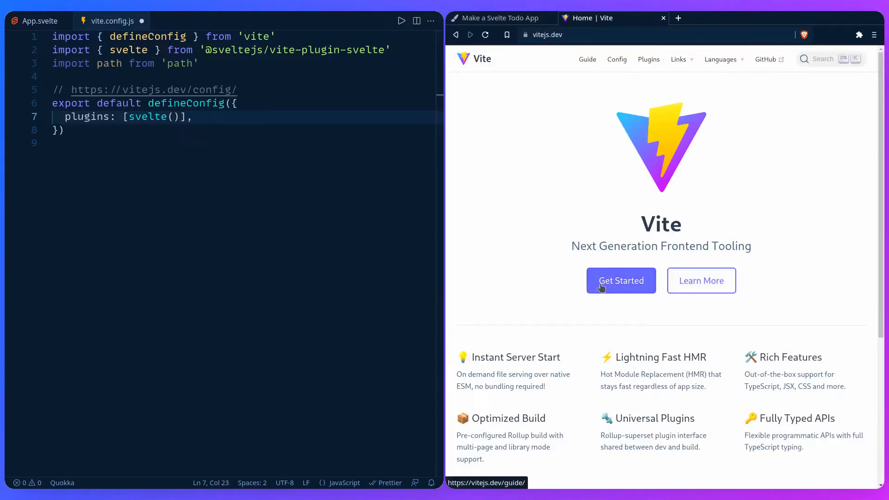
# Search the Vite Getting Started docs for 'alias' to reach the resolve.alias entry
pyautogui.click(620, 281)
pyautogui.write('a')
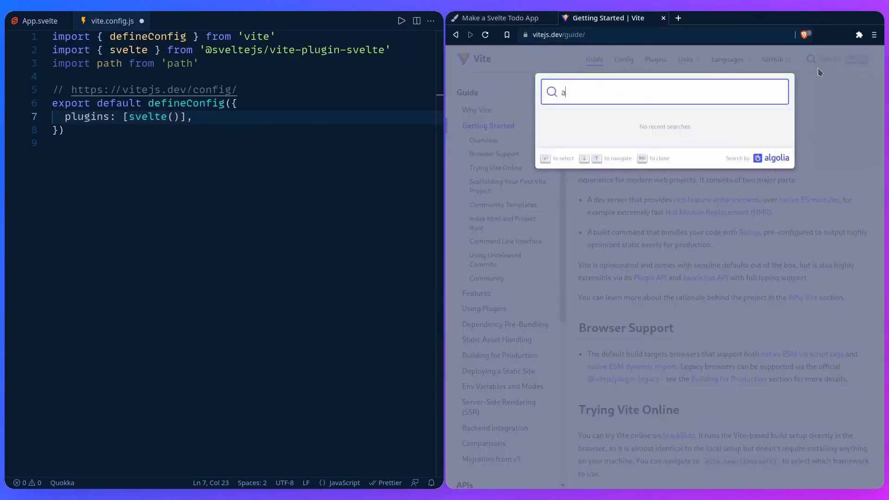
pyautogui.write('lias')
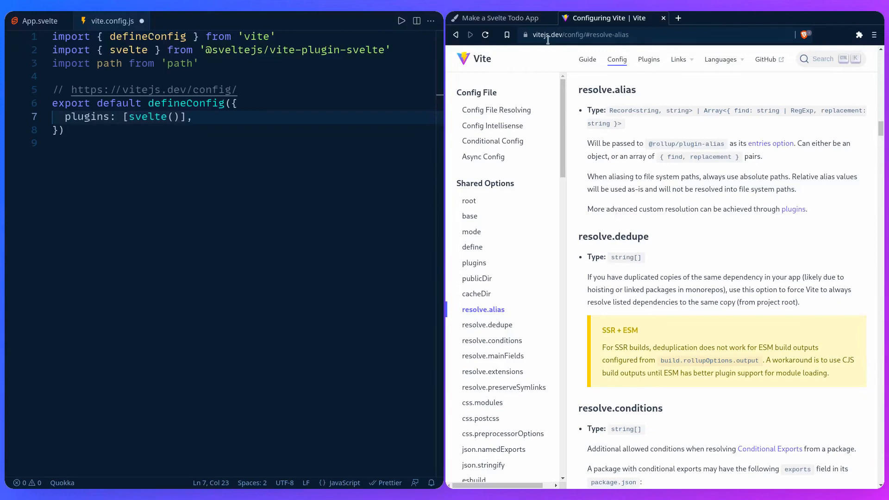
# Write resolve: { alias: { $root: path.resolve('./src') } } after plugins in vite.config.js
pyautogui.click(501, 17)
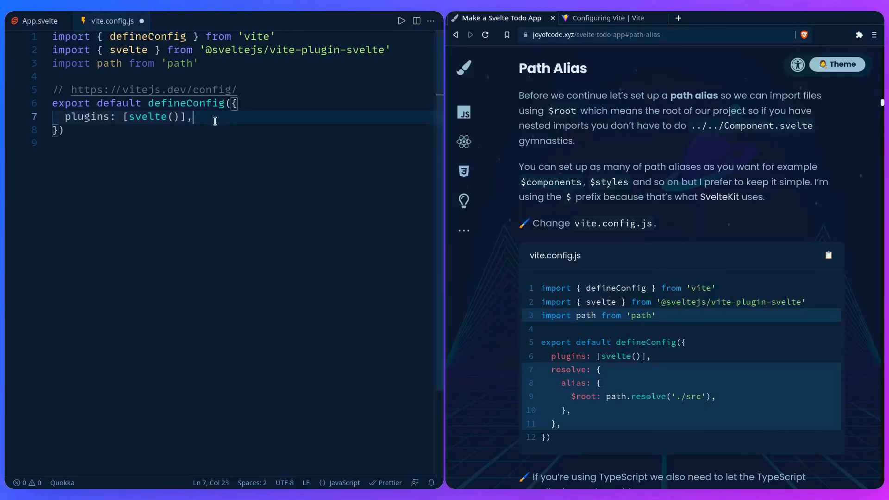
pyautogui.write('resol')
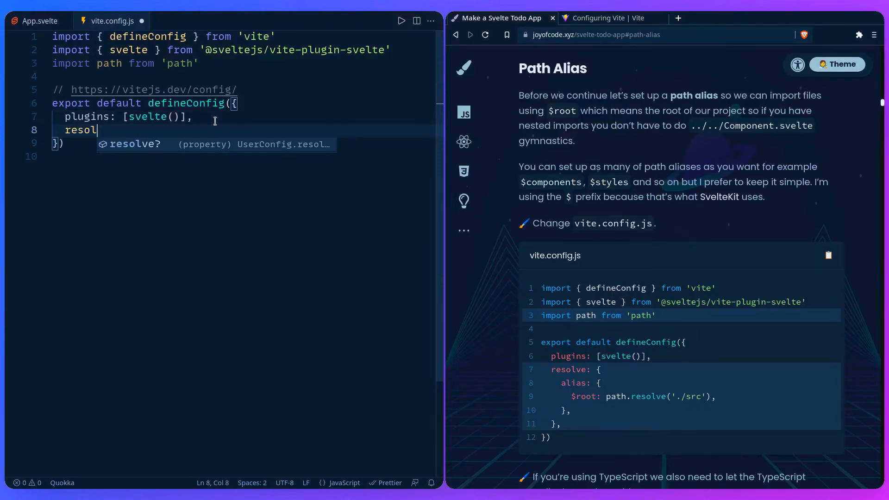
pyautogui.write('ve: {')
pyautogui.write('alias: {')
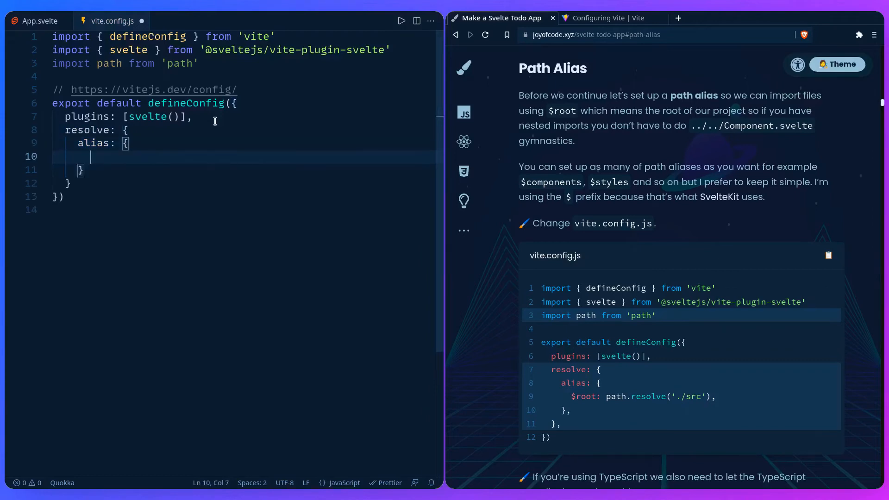
pyautogui.write('$root')
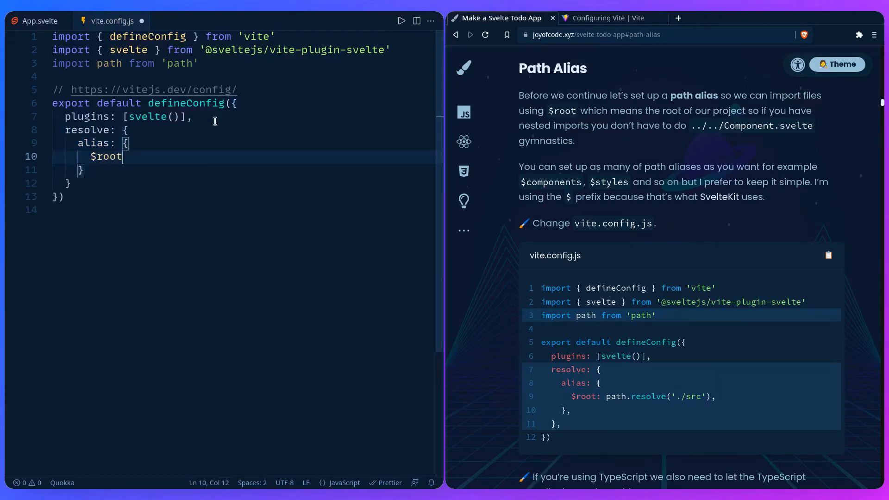
pyautogui.write(':')
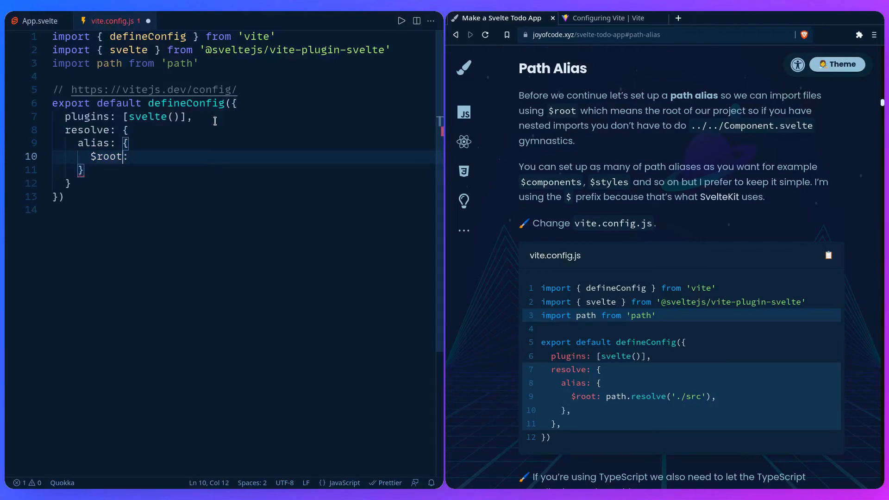
pyautogui.write('banana')
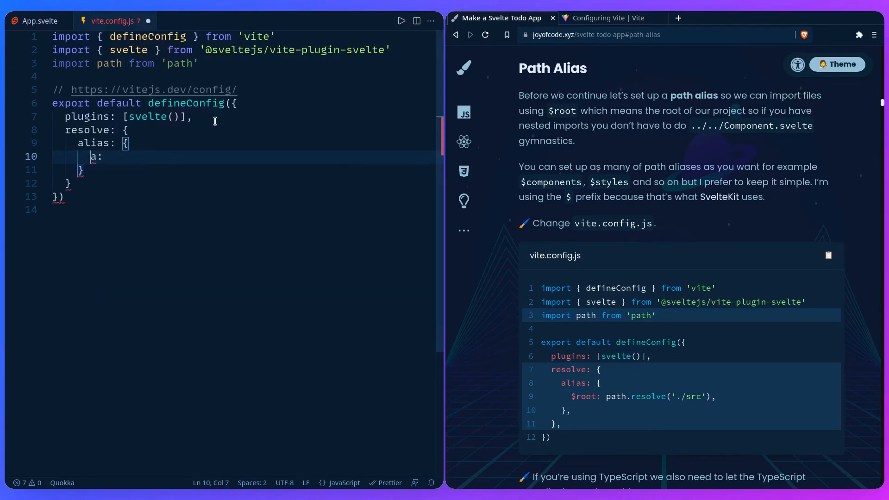
pyautogui.write('$root')
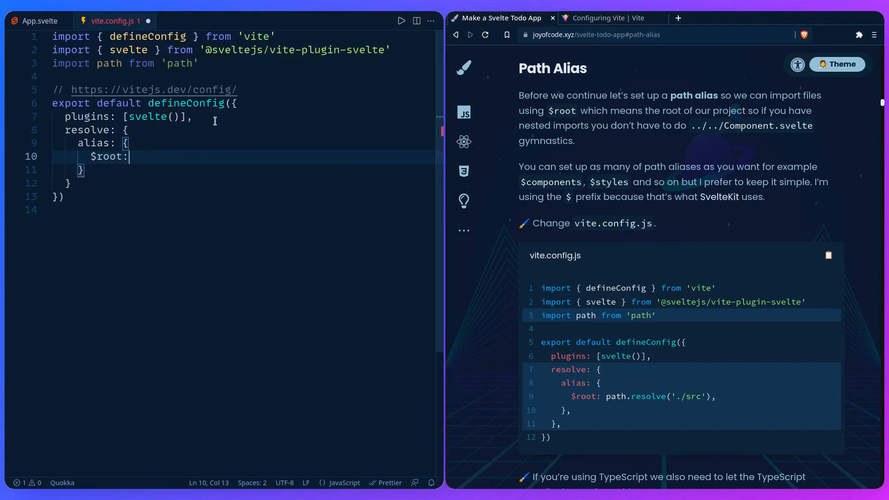
pyautogui.write('path.re')
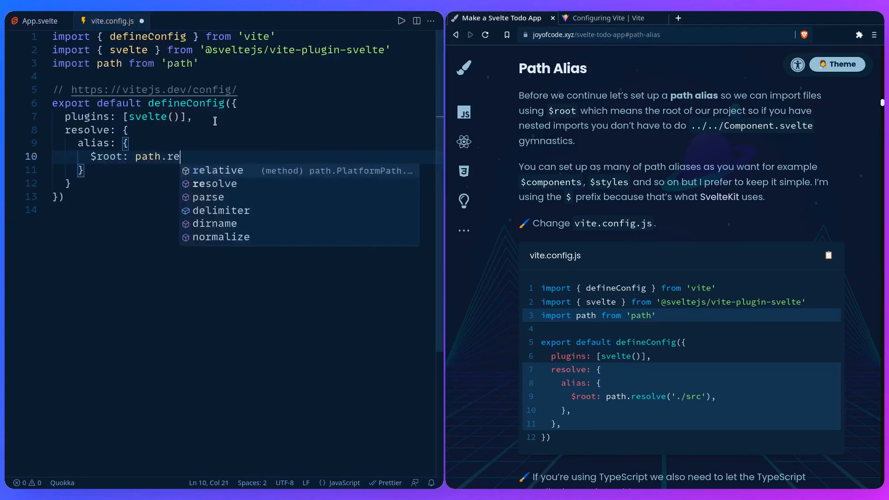
pyautogui.write("solve('./s'")
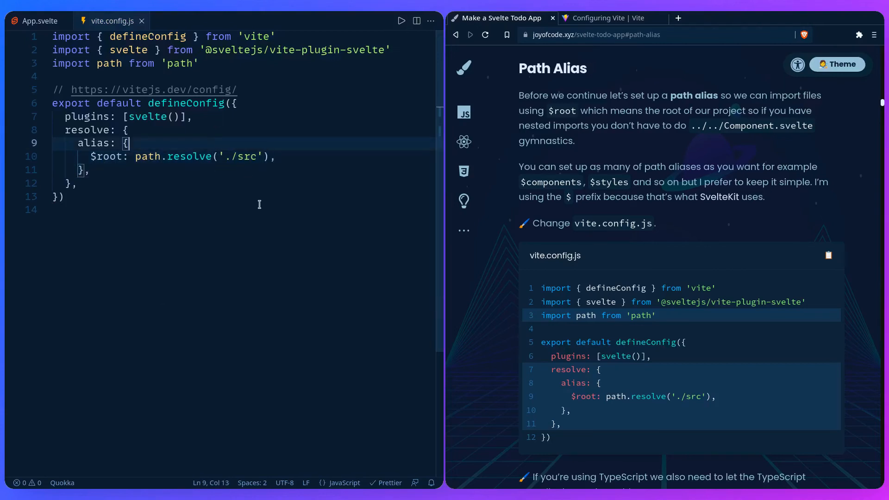
pyautogui.moveTo(477, 290)
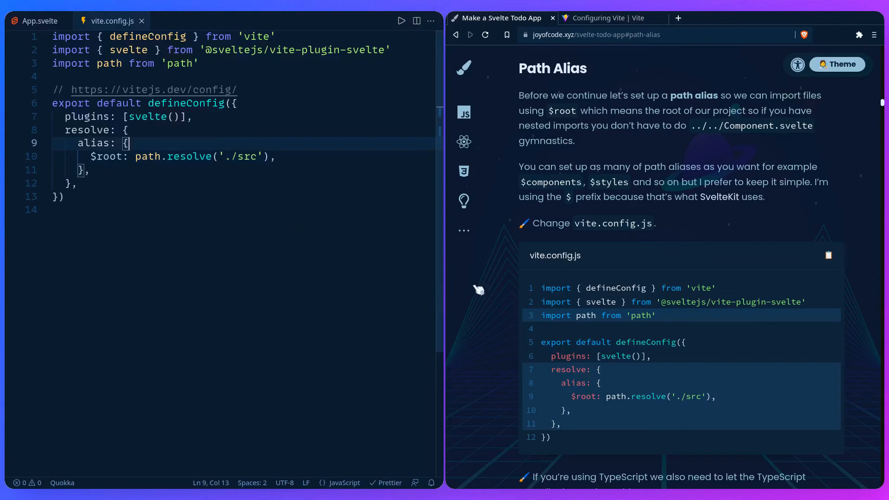
# Scroll the tutorial down to the tsconfig.json baseUrl and paths example
pyautogui.scroll(-3)
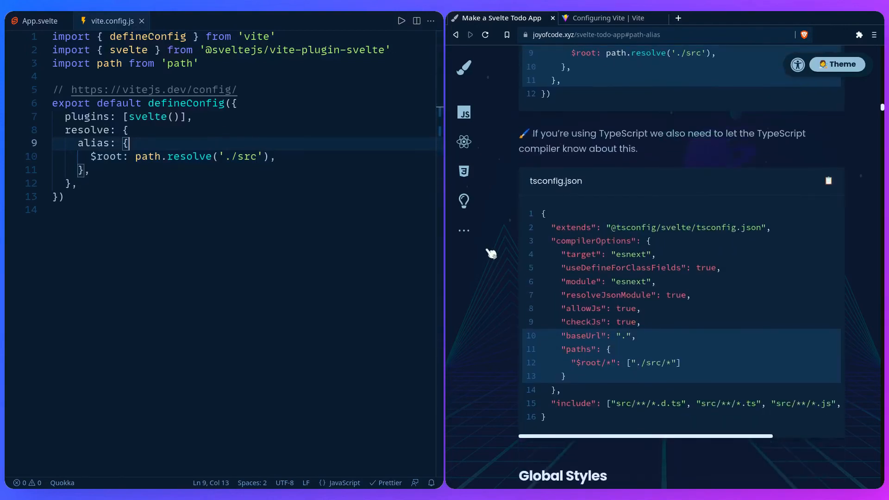
pyautogui.scroll(-3)
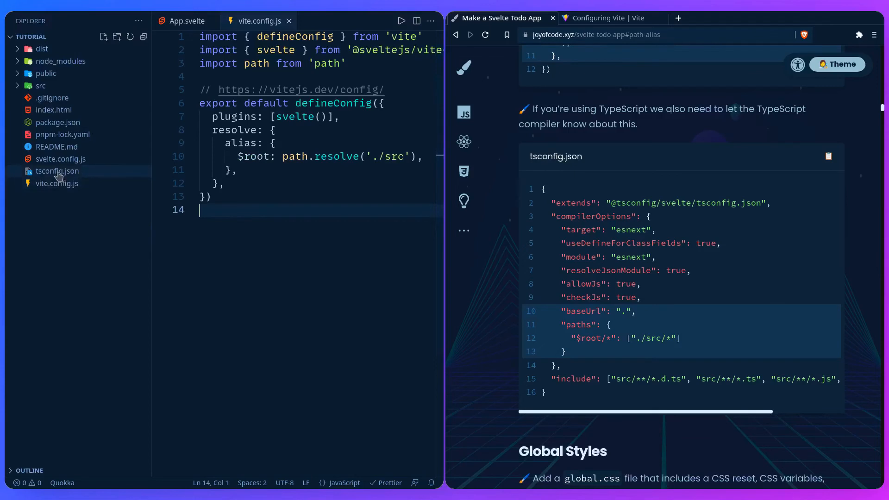
# In tsconfig.json, move baseUrl "." below checkJs and add paths "$root/*": ["./src/*"]
pyautogui.click(57, 171)
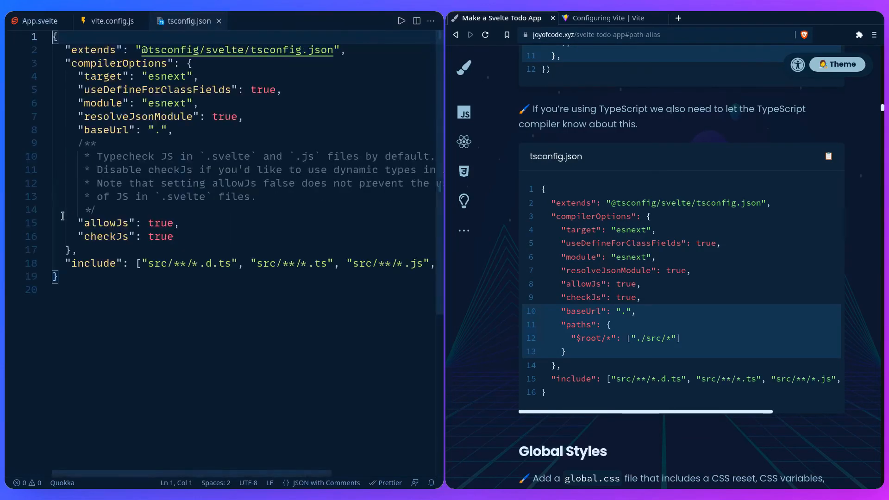
pyautogui.click(173, 129)
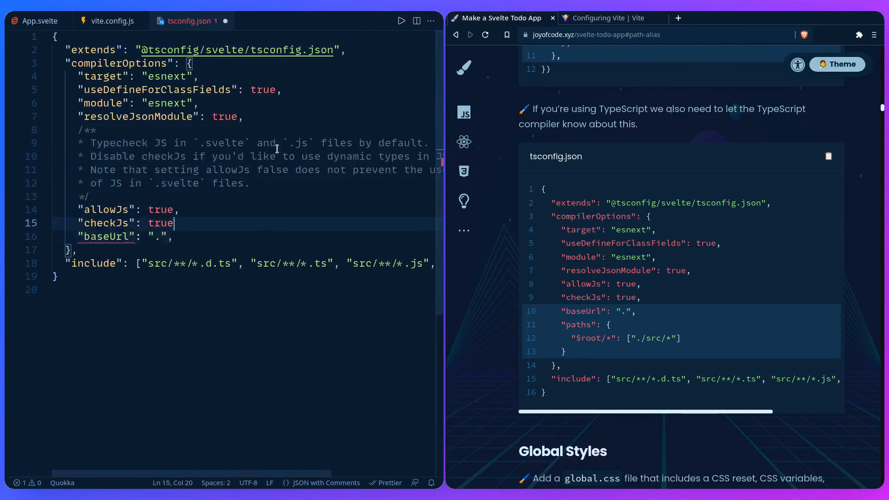
pyautogui.write('"pa')
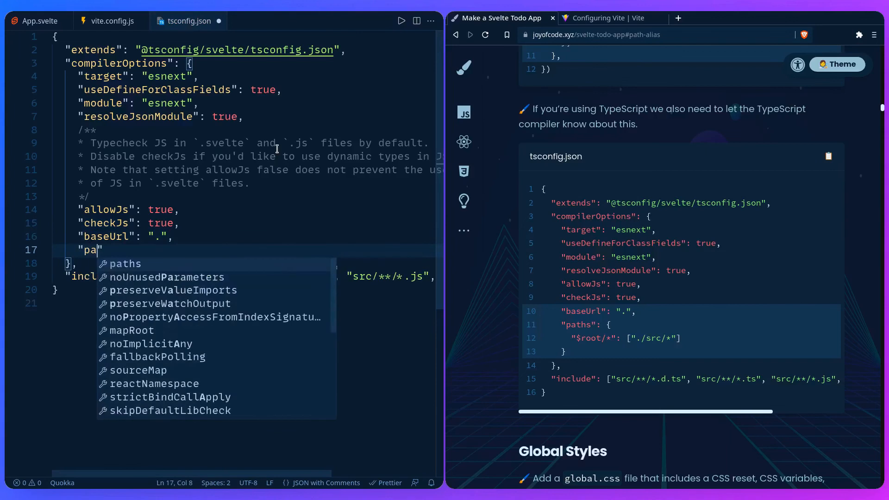
pyautogui.write('ths": {')
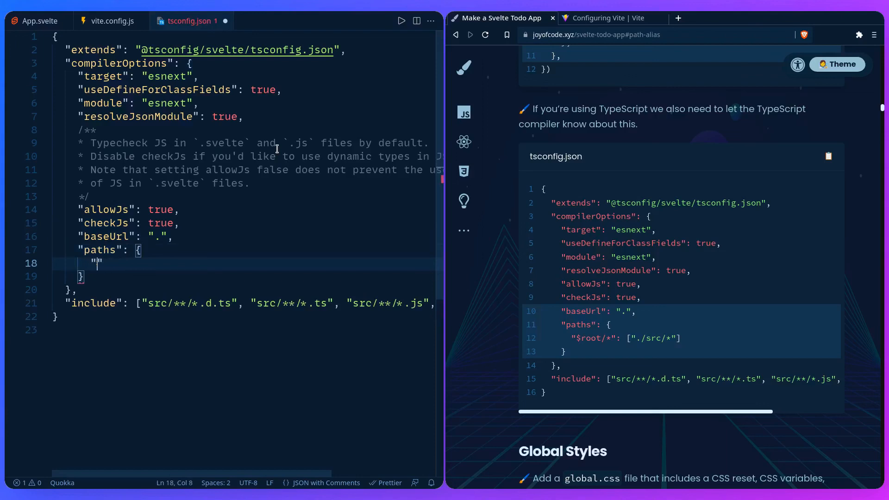
pyautogui.write('$root/*')
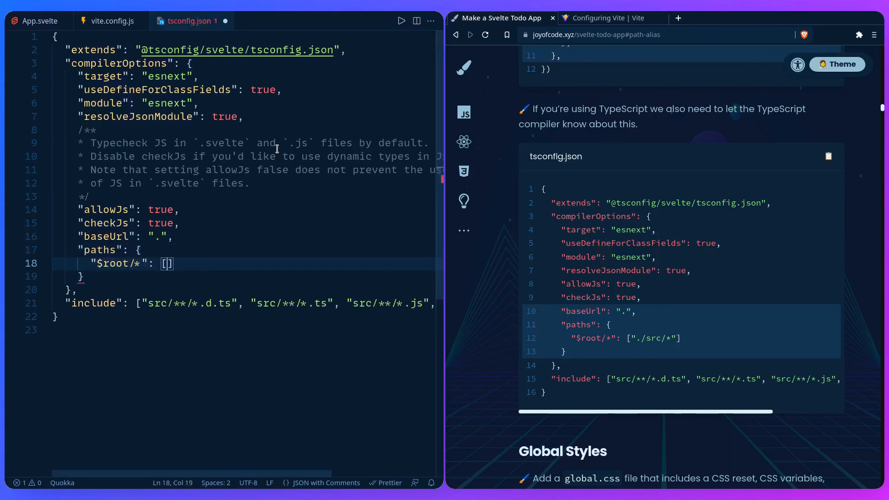
pyautogui.write('""')
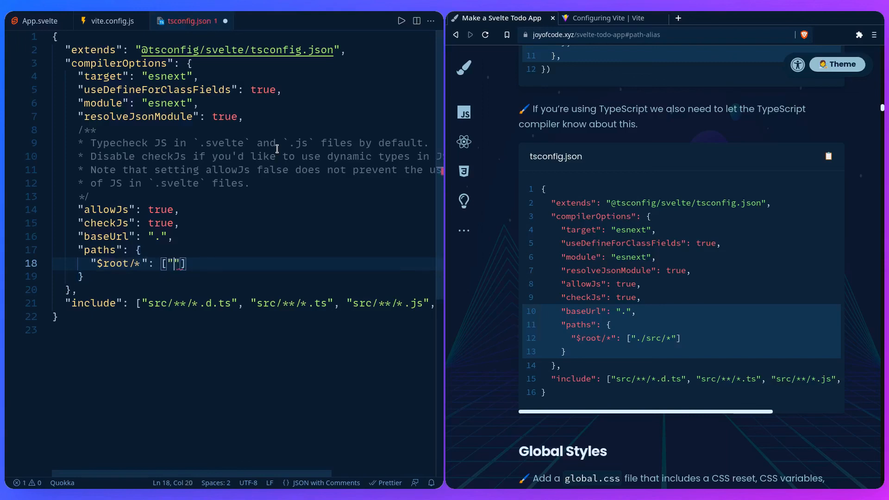
pyautogui.write('./src')
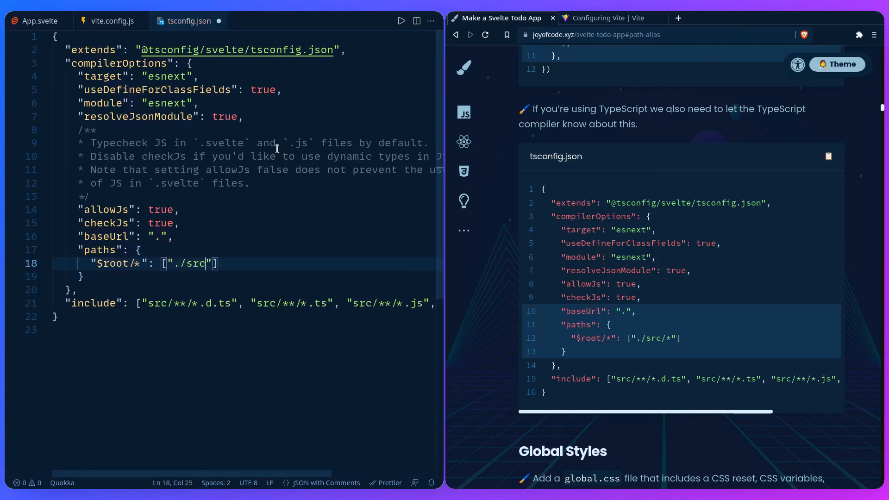
pyautogui.write('/*')
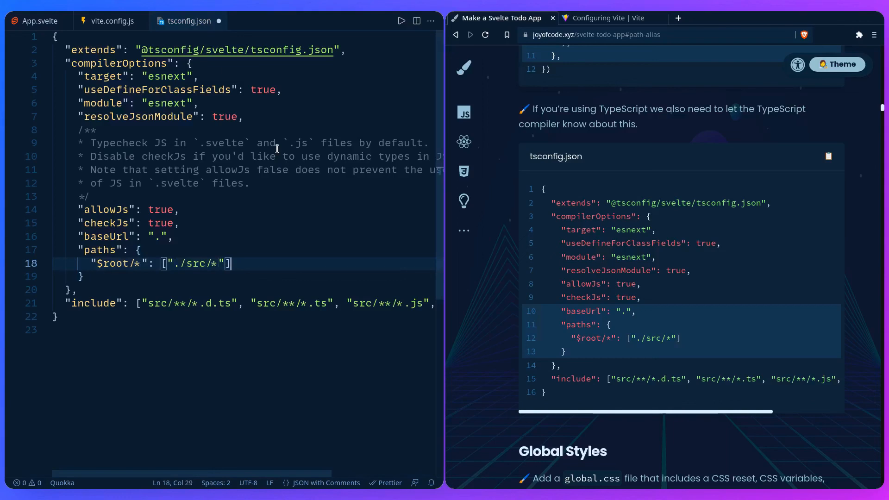